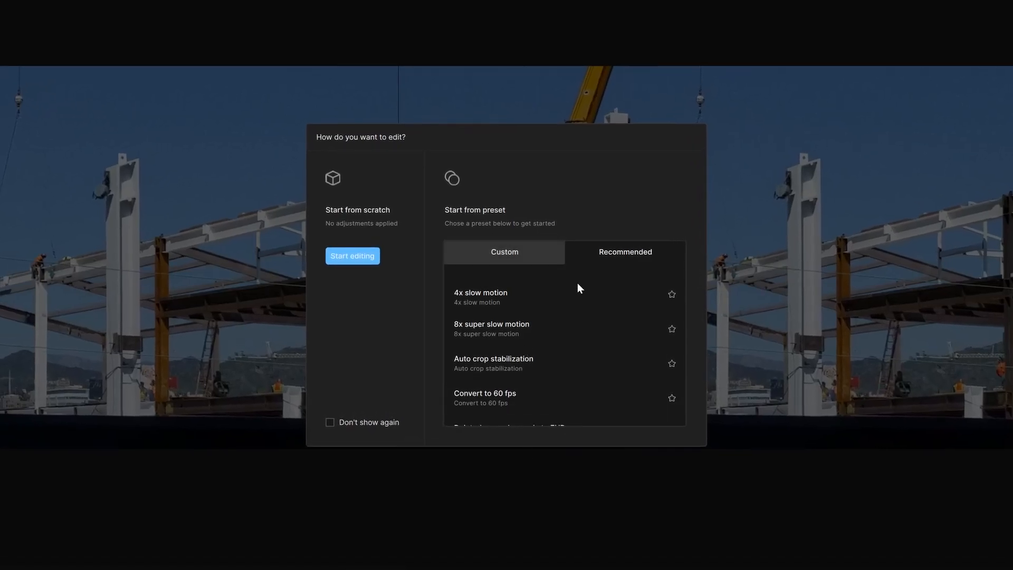
Browse the preset list in the starting-edit dialog down to the recommended presets
left_click(624, 252)
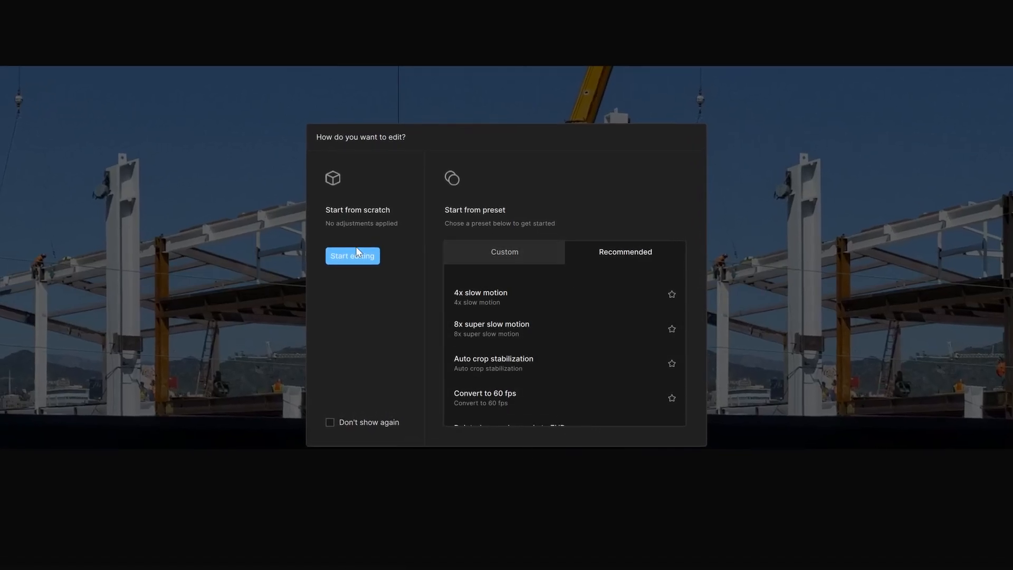
left_click(505, 251)
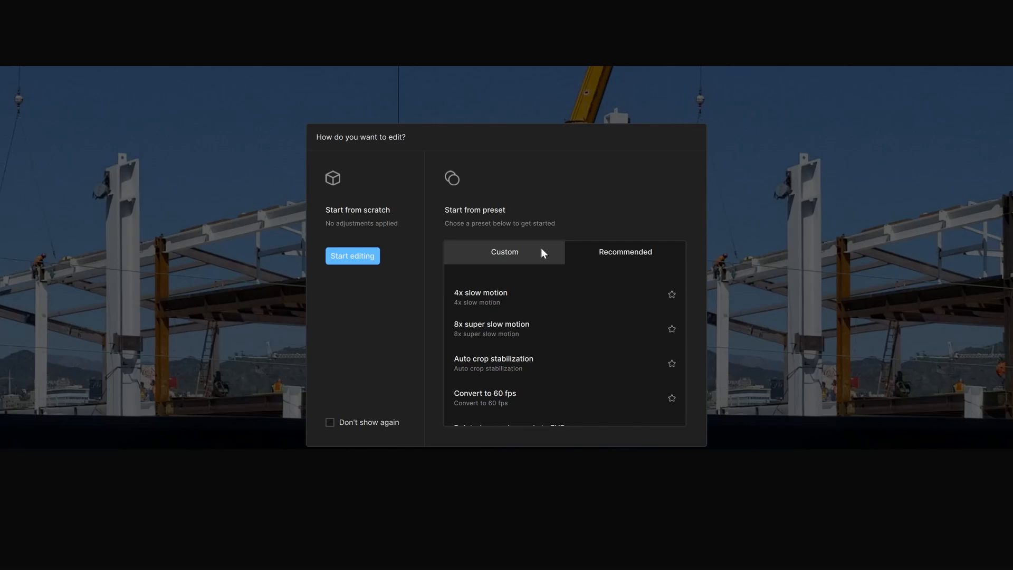
left_click(505, 252)
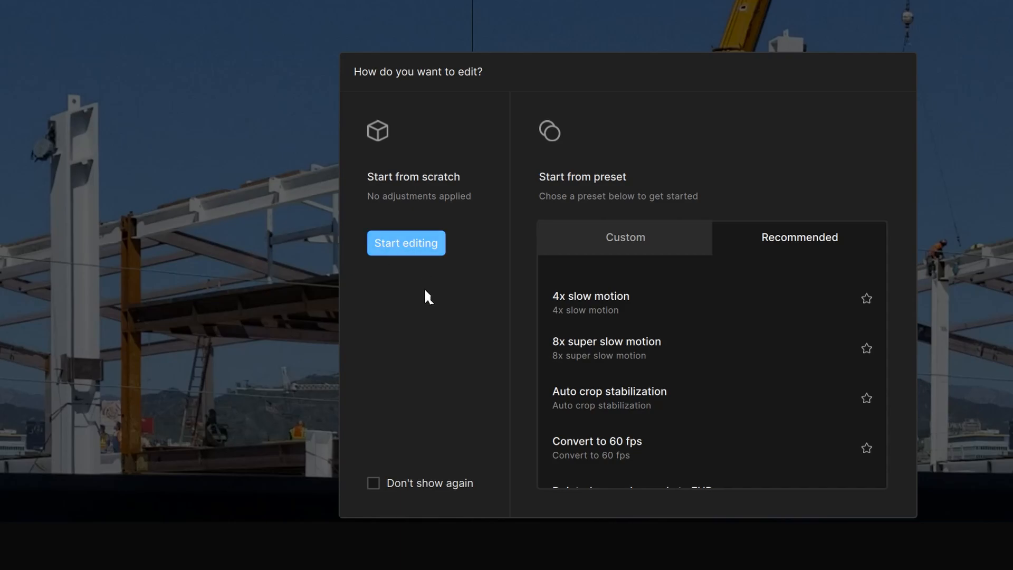
mouse_move(429, 304)
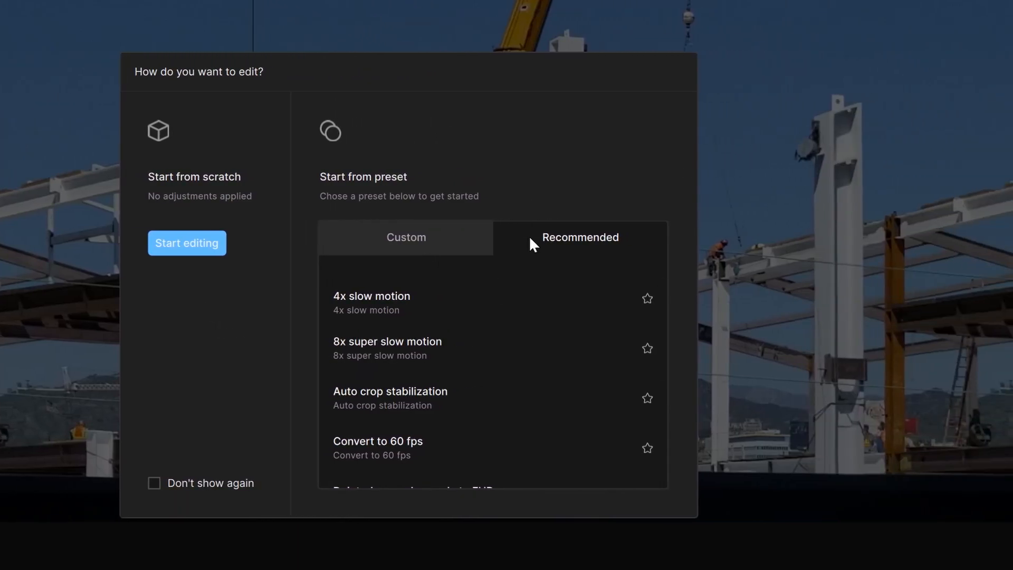
mouse_move(549, 271)
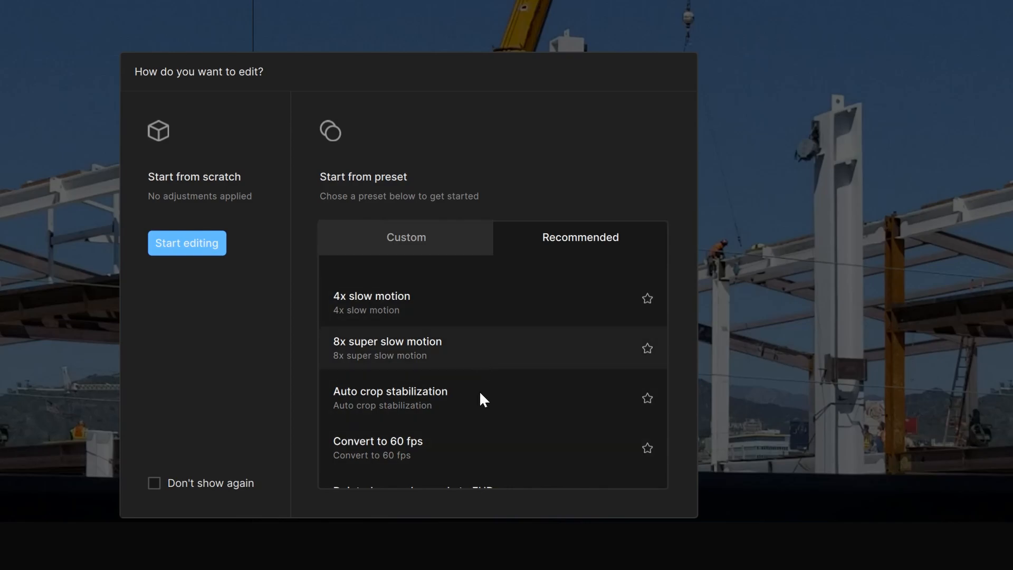
mouse_move(437, 304)
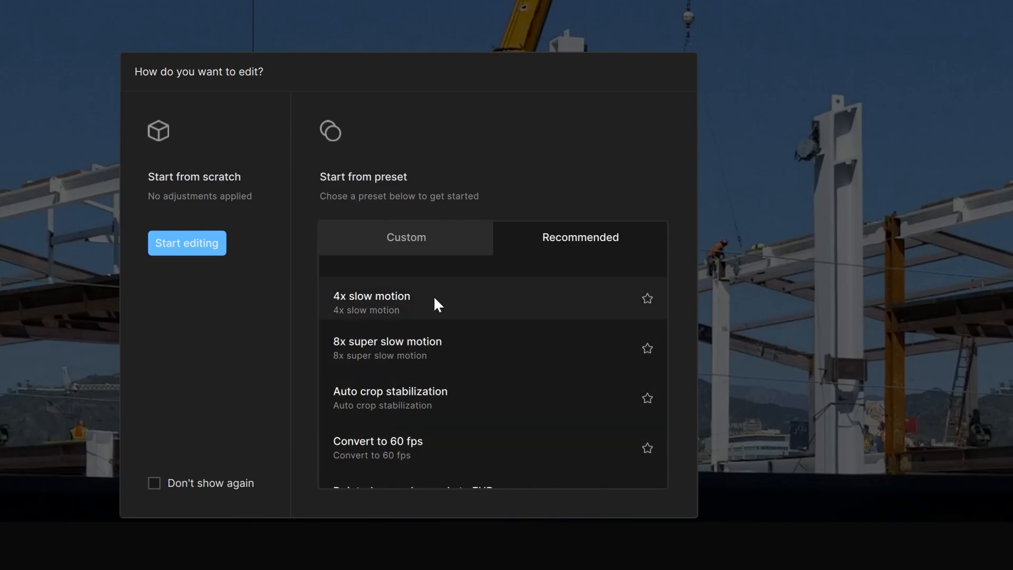
mouse_move(530, 306)
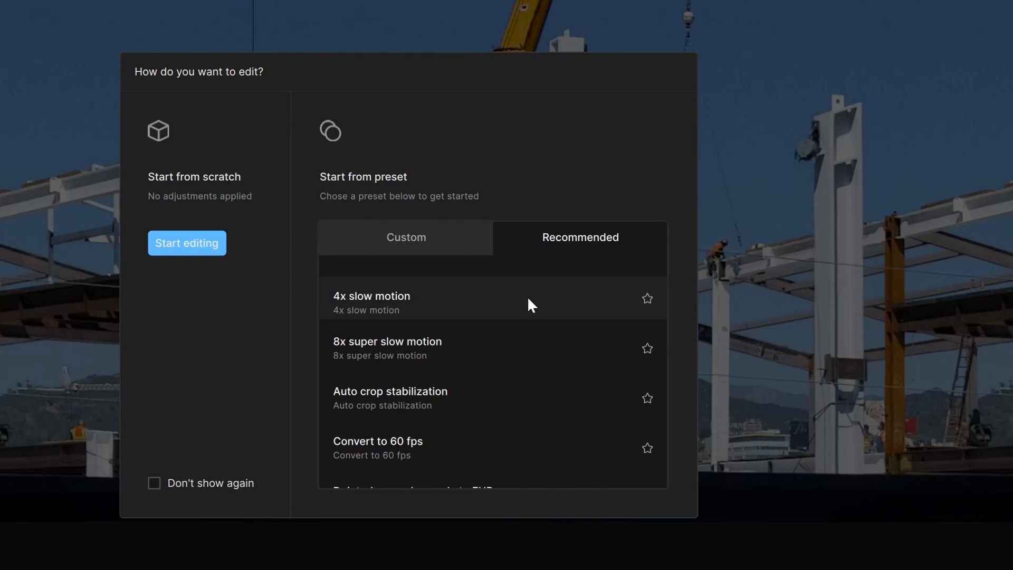
mouse_move(601, 327)
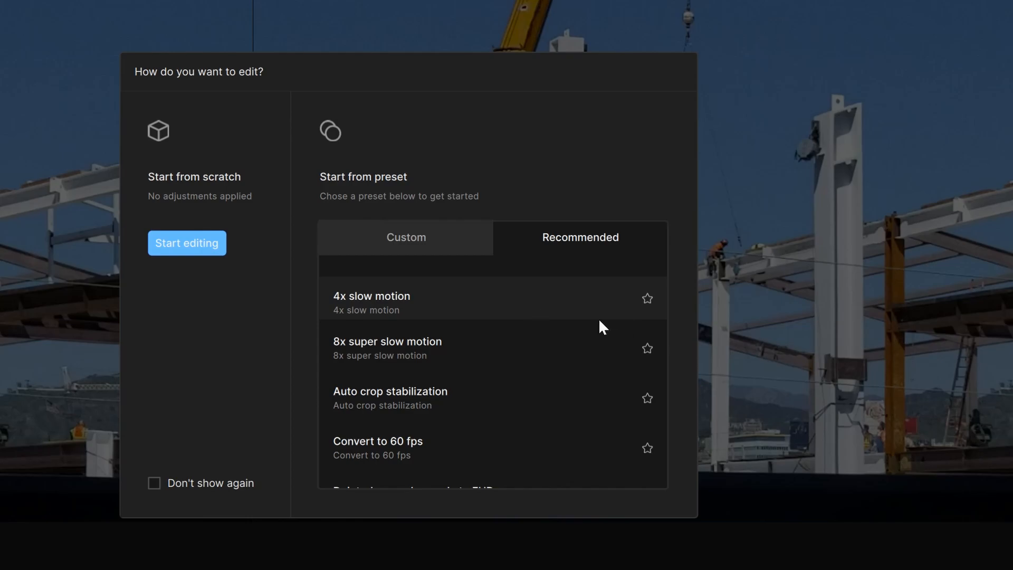
scroll("down", 3)
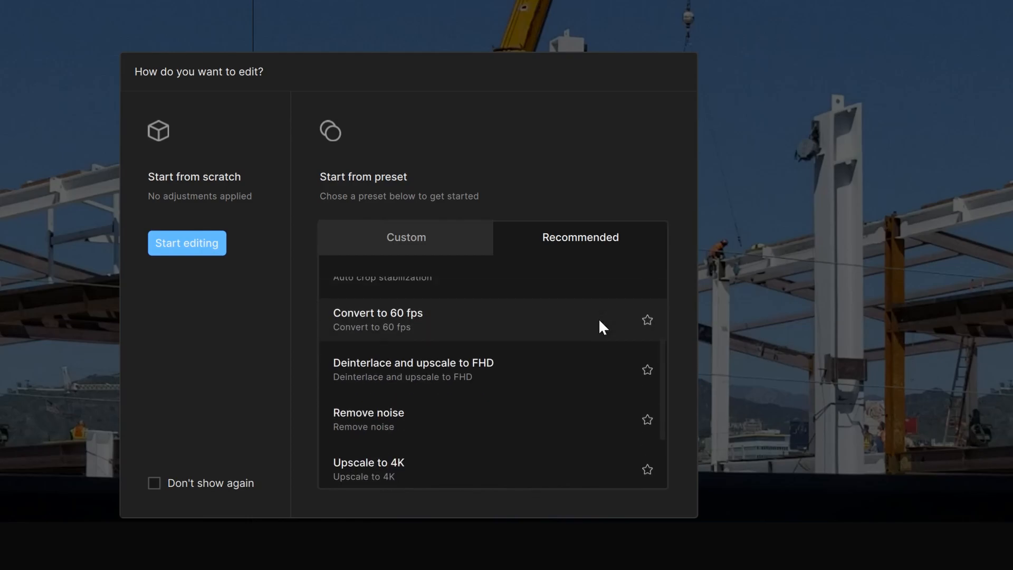
scroll("down", 3)
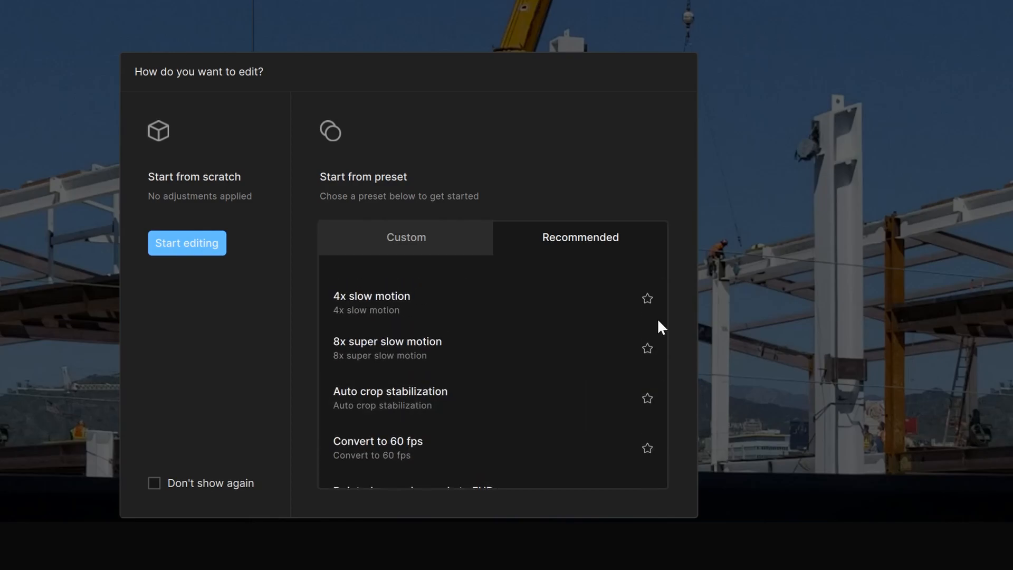
mouse_move(585, 286)
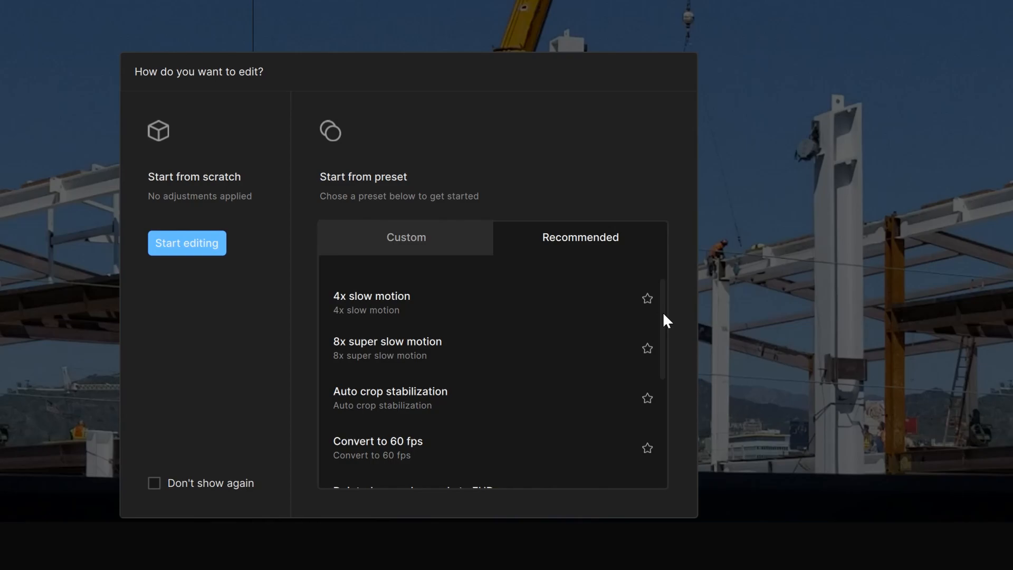
scroll("down", 3)
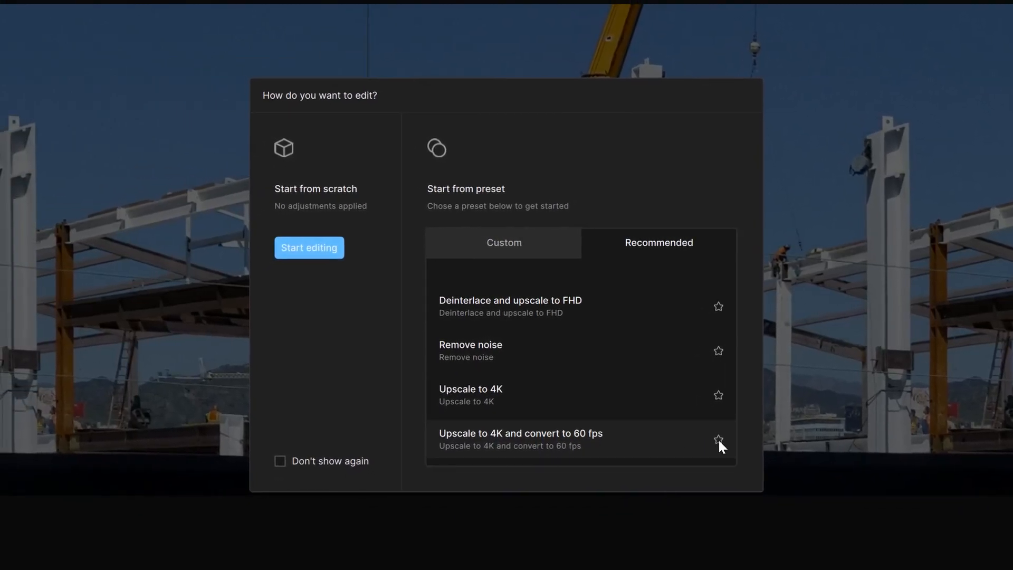
Star 'Upscale to 4K and convert to 60 fps' and 'Auto crop stabilization' as favourites
left_click(718, 441)
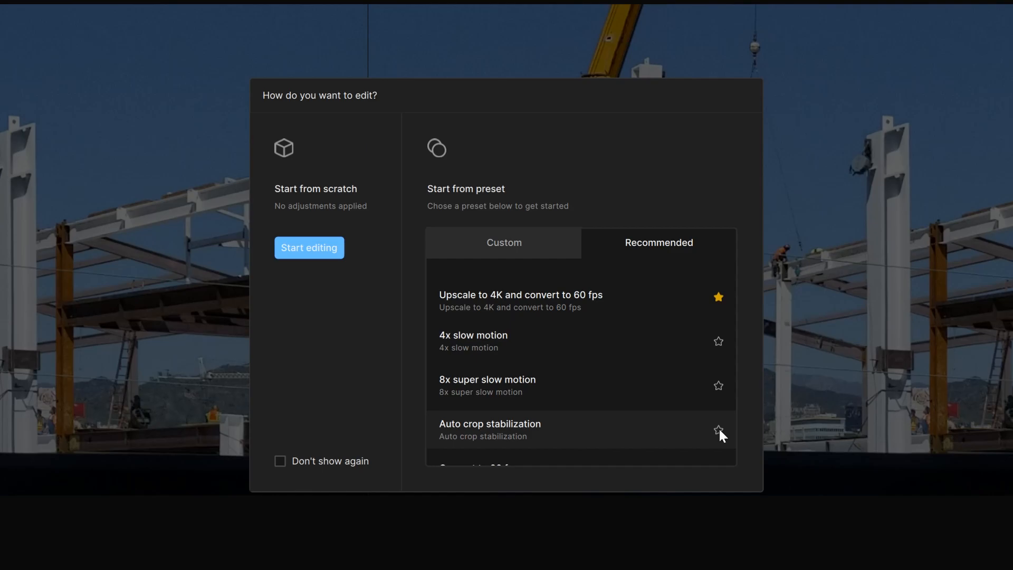
left_click(718, 431)
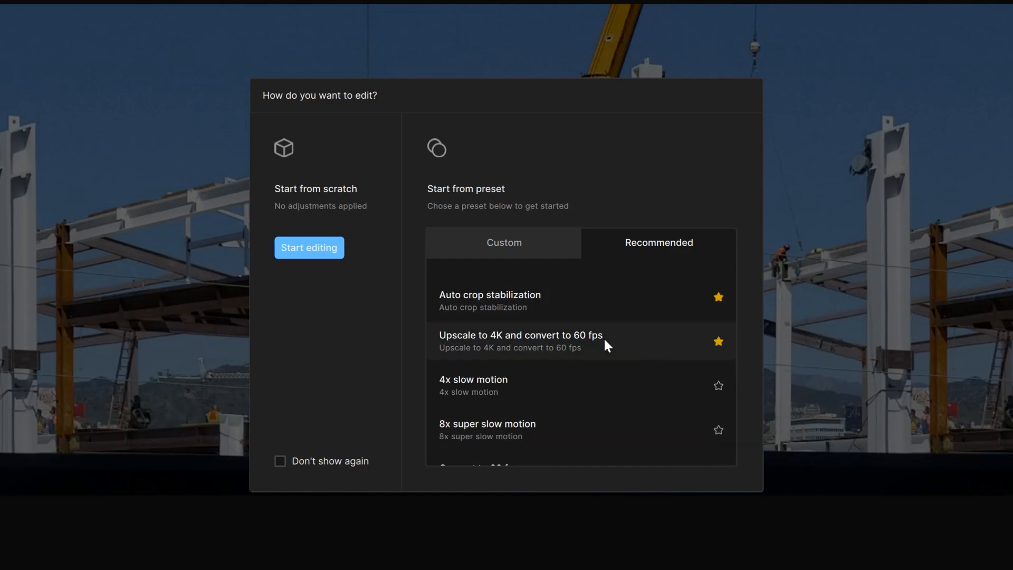
mouse_move(675, 331)
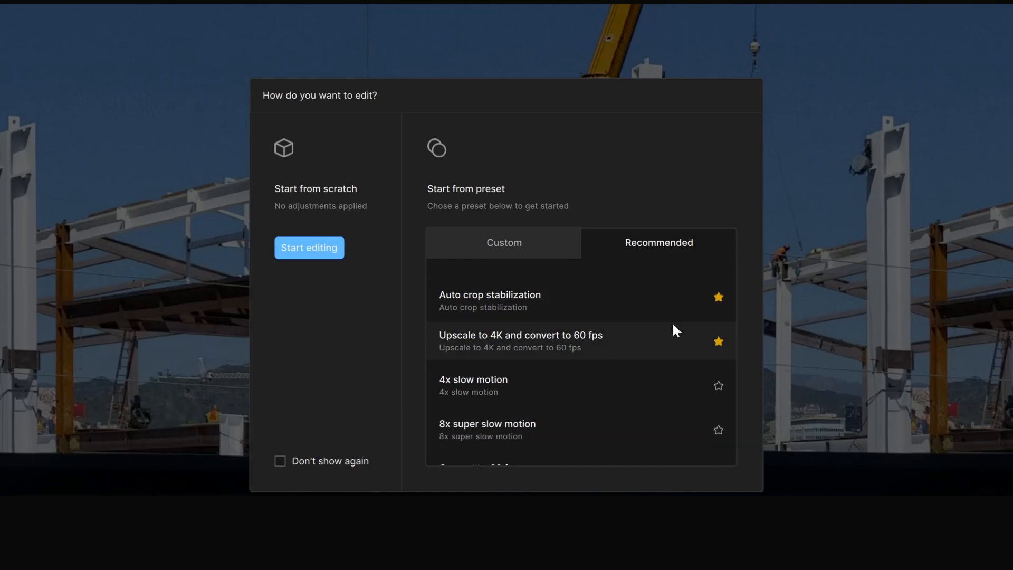